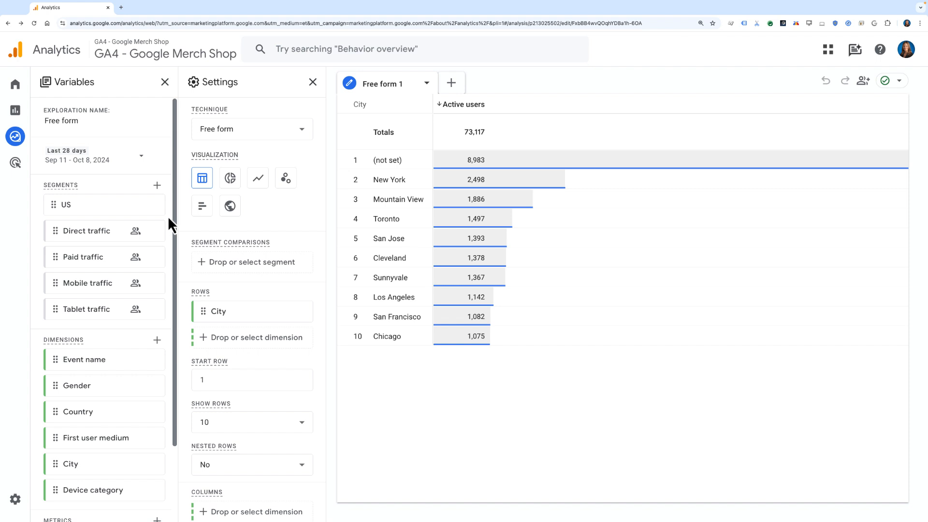
{"action": "mouse_move", "coordinate": [166, 232]}
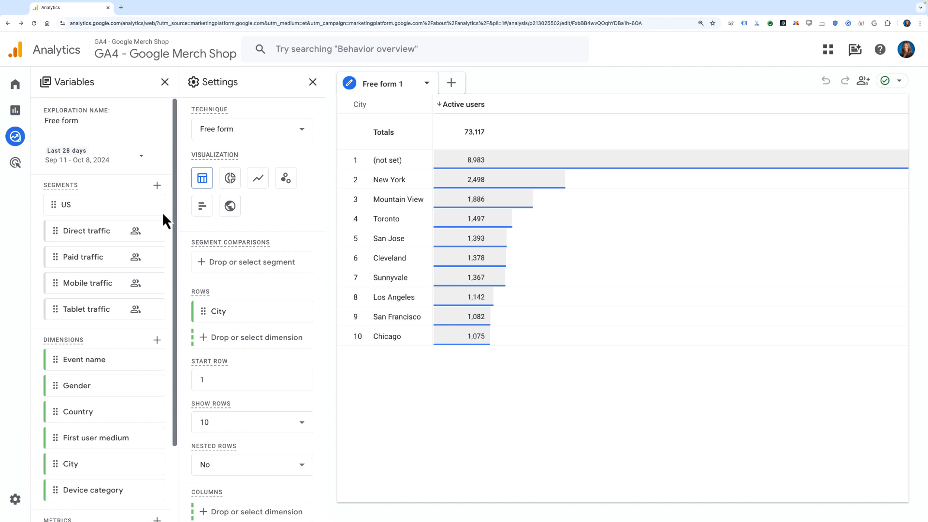
{"action": "mouse_move", "coordinate": [108, 194]}
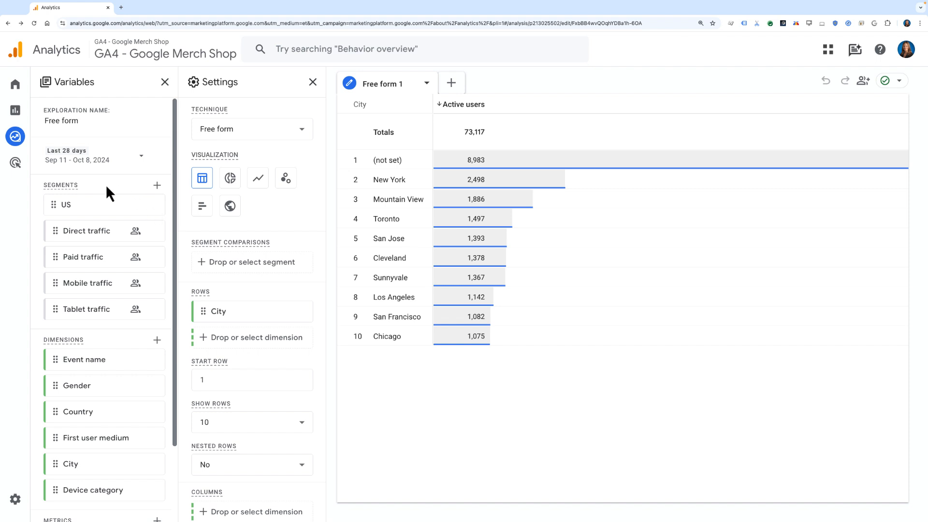
{"action": "mouse_move", "coordinate": [116, 204]}
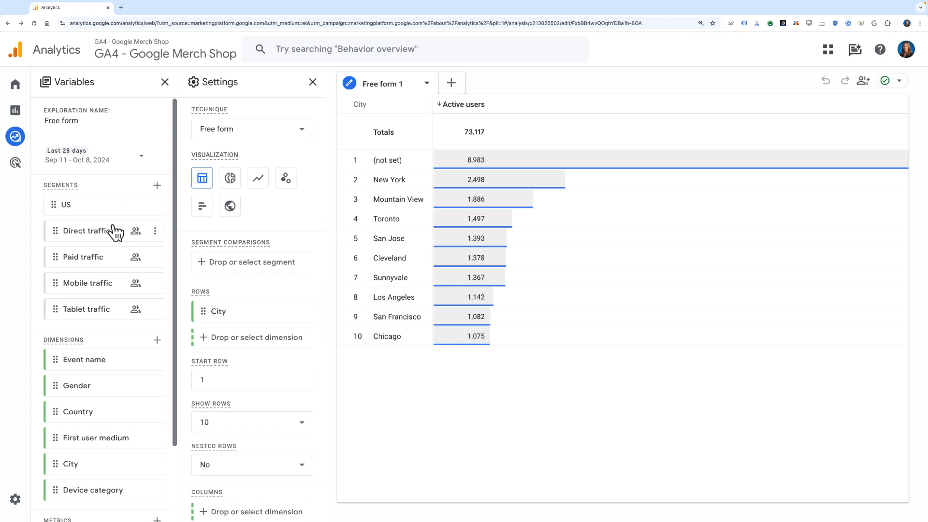
{"action": "mouse_move", "coordinate": [114, 301]}
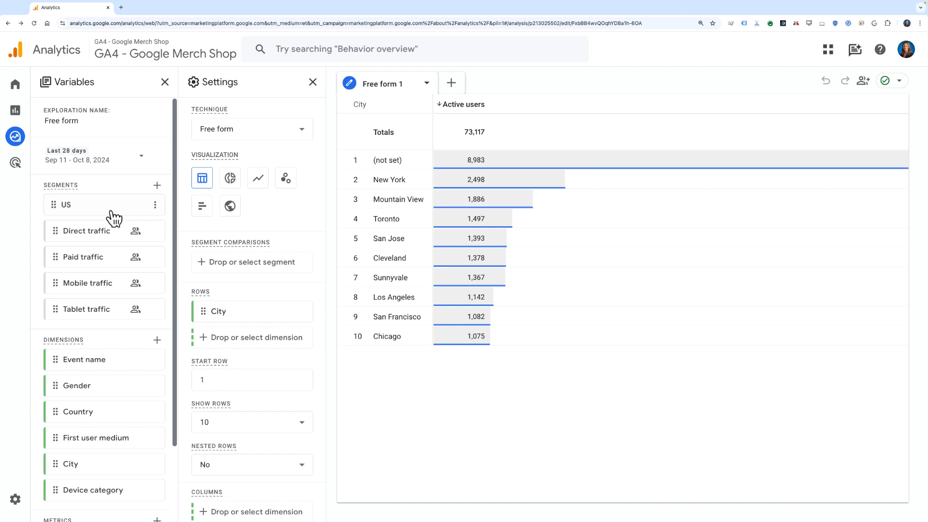
{"action": "mouse_move", "coordinate": [137, 209]}
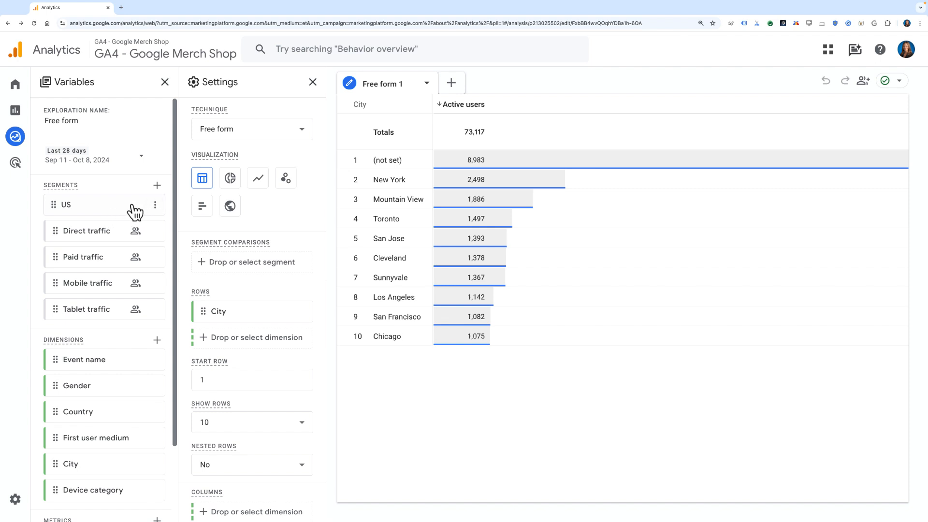
{"action": "mouse_move", "coordinate": [127, 210]}
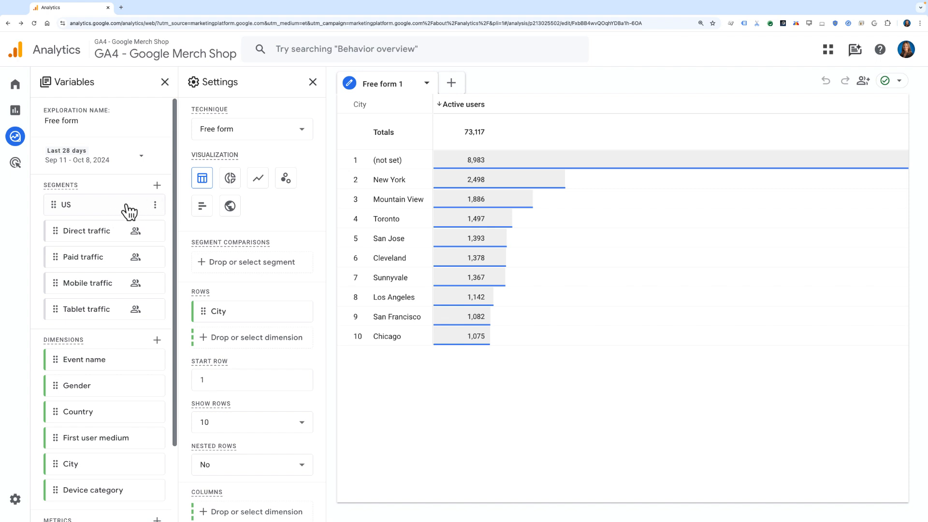
{"action": "mouse_move", "coordinate": [122, 249]}
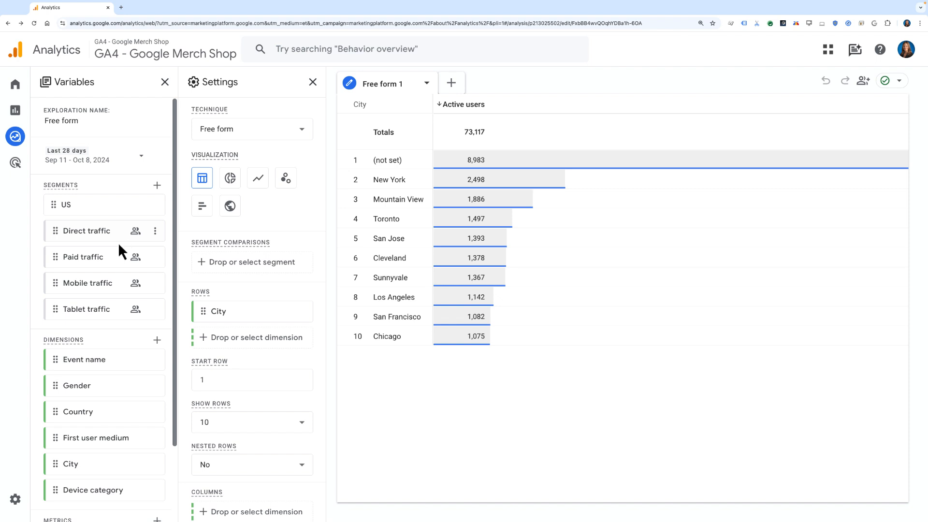
{"action": "mouse_move", "coordinate": [110, 307]}
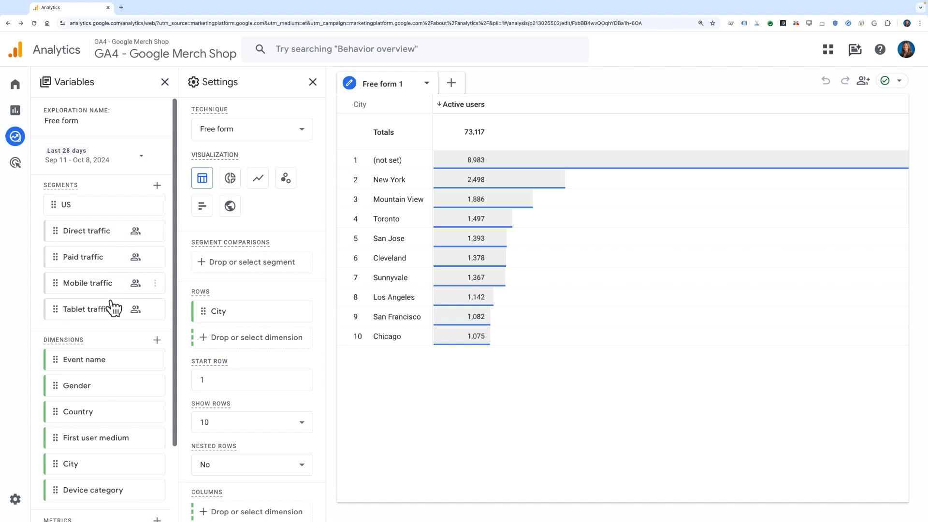
{"action": "mouse_move", "coordinate": [135, 282]}
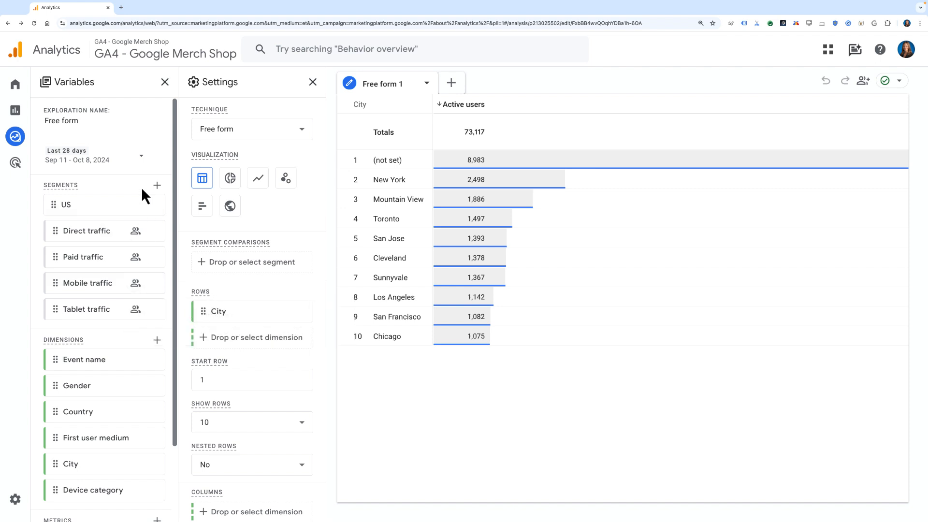
Bring up the list of nine available segments for the exploration.
{"action": "left_click", "coordinate": [157, 185]}
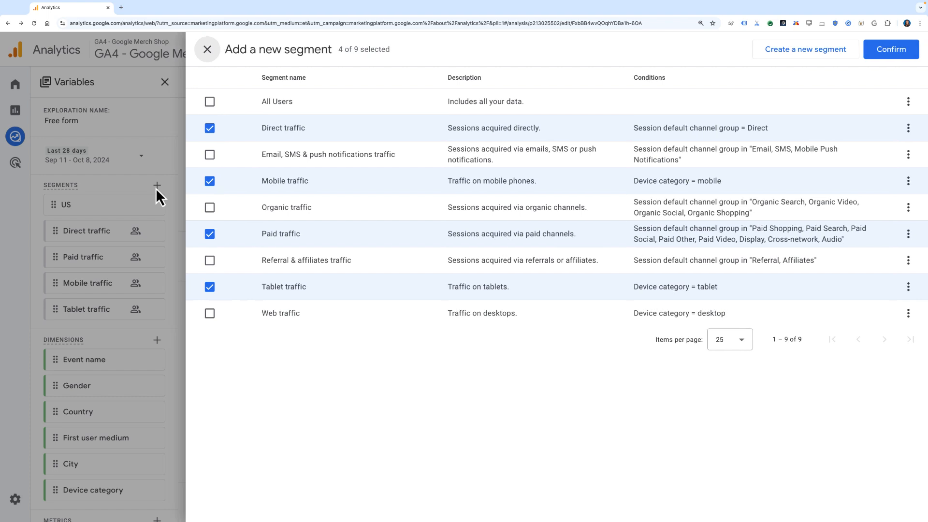
{"action": "mouse_move", "coordinate": [511, 382]}
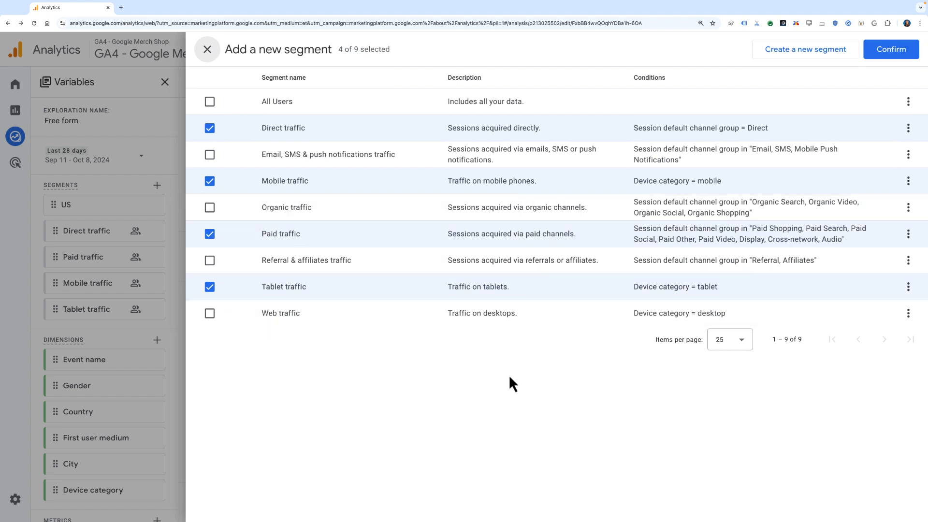
{"action": "mouse_move", "coordinate": [513, 383]}
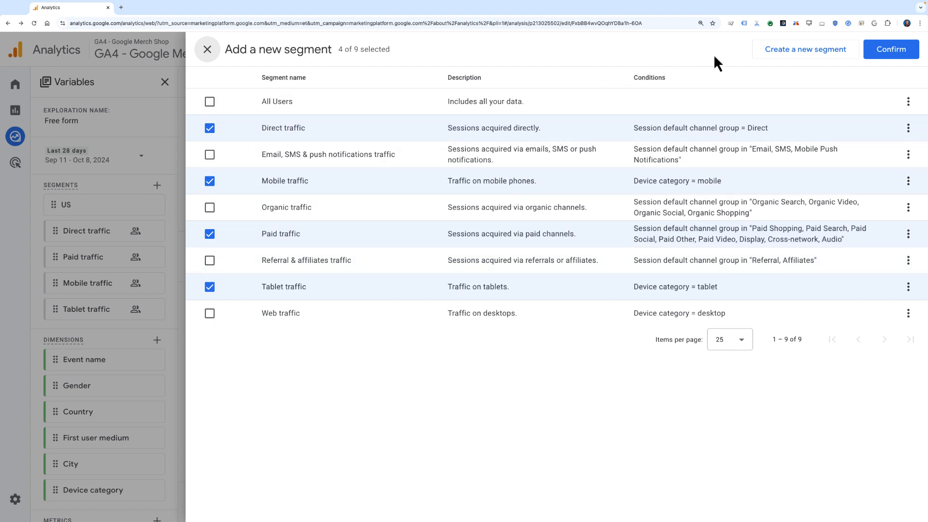
{"action": "mouse_move", "coordinate": [765, 58]}
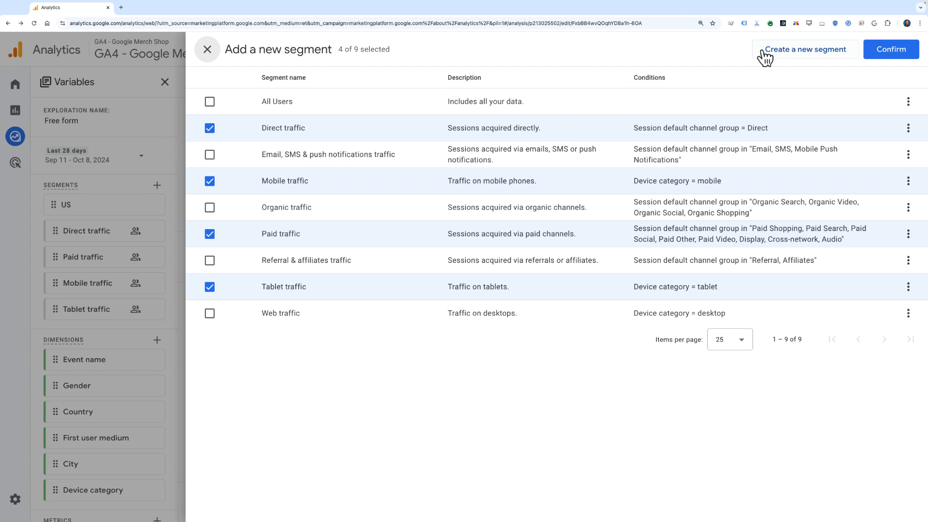
{"action": "mouse_move", "coordinate": [763, 56]}
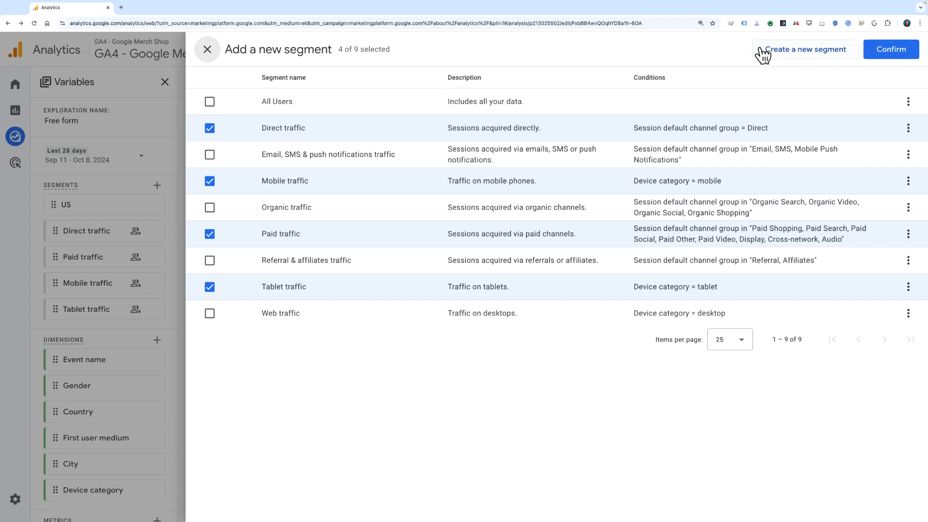
Start building a brand-new custom segment from the add-segment dialog.
{"action": "left_click", "coordinate": [804, 49]}
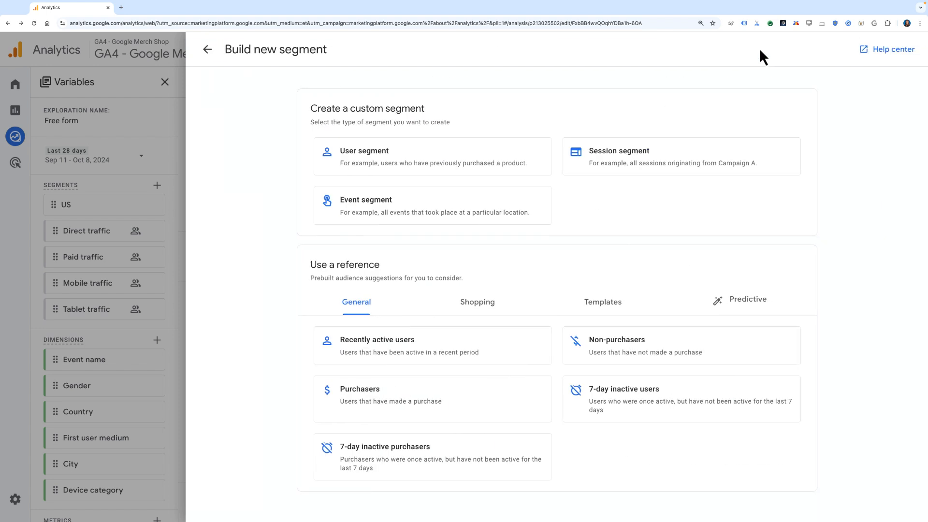
{"action": "mouse_move", "coordinate": [551, 144]}
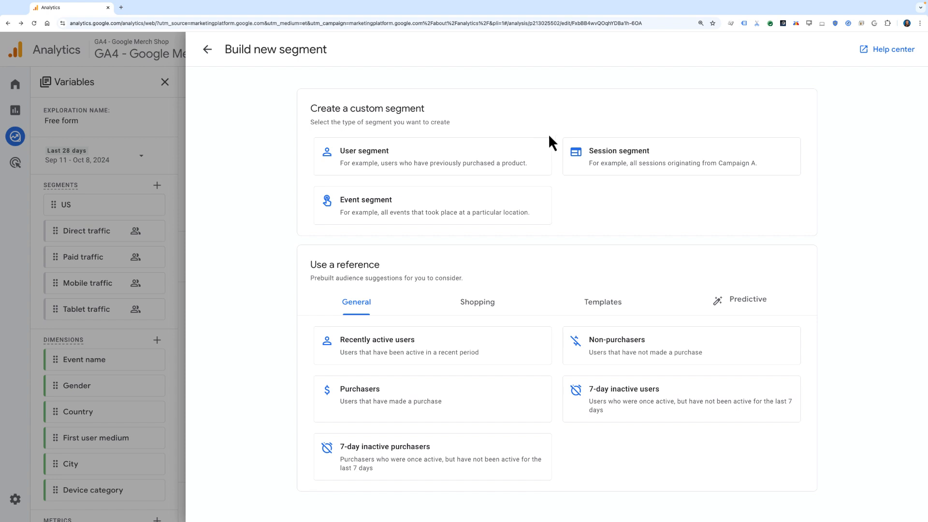
{"action": "mouse_move", "coordinate": [565, 256]}
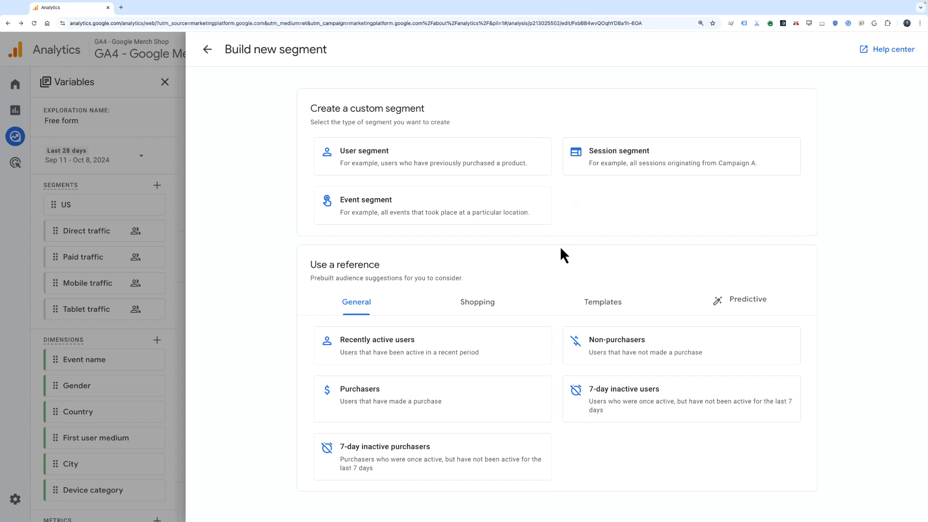
{"action": "mouse_move", "coordinate": [500, 399]}
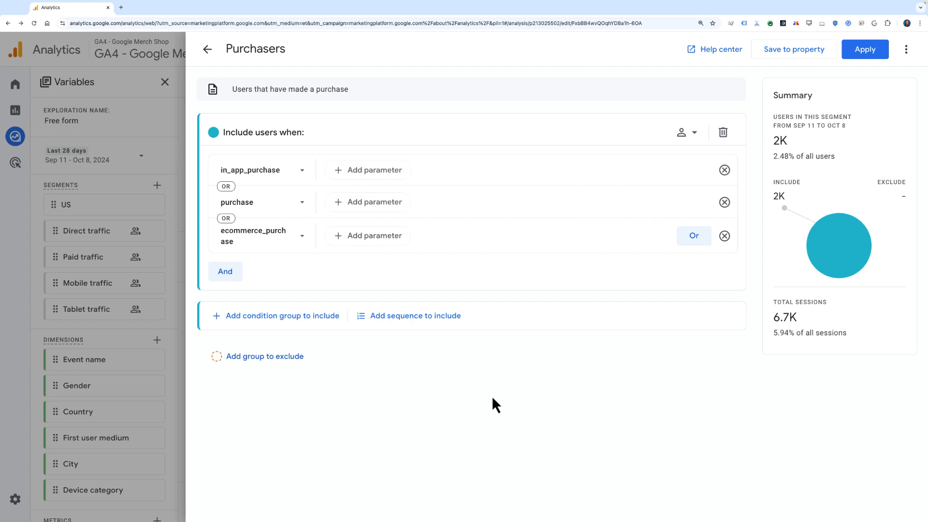
{"action": "mouse_move", "coordinate": [761, 143]}
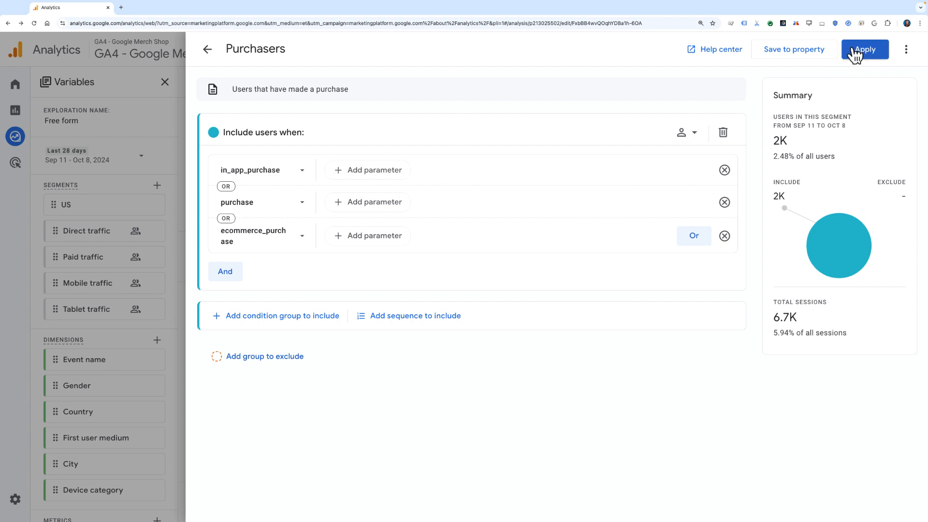
{"action": "mouse_move", "coordinate": [772, 52]}
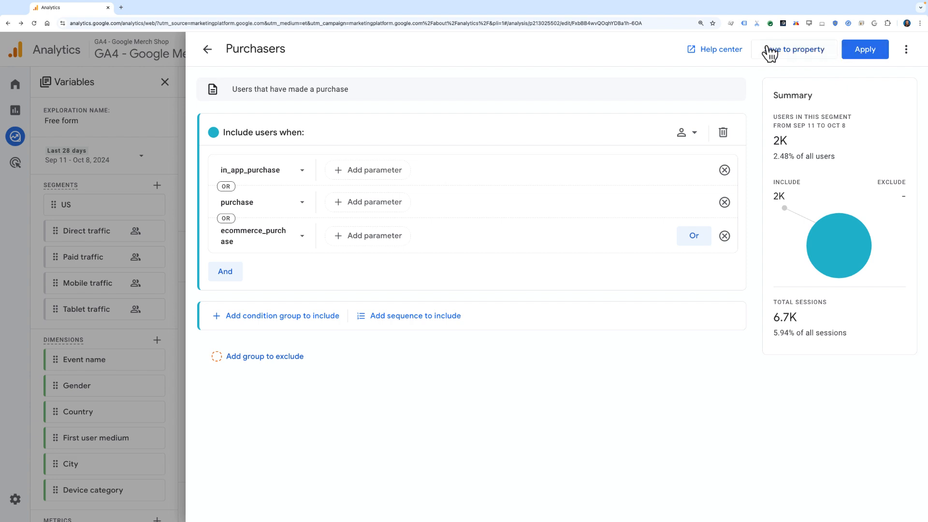
{"action": "mouse_move", "coordinate": [765, 56]}
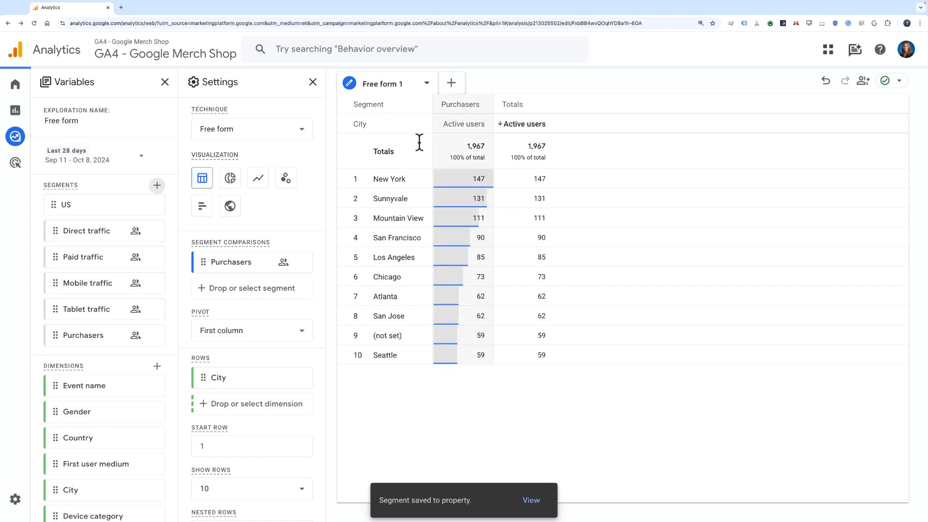
{"action": "mouse_move", "coordinate": [331, 219]}
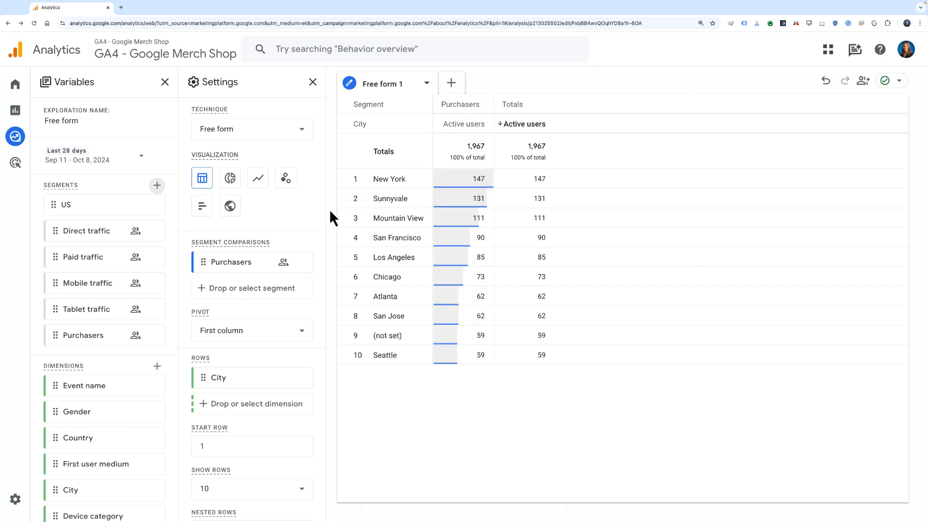
{"action": "mouse_move", "coordinate": [469, 298]}
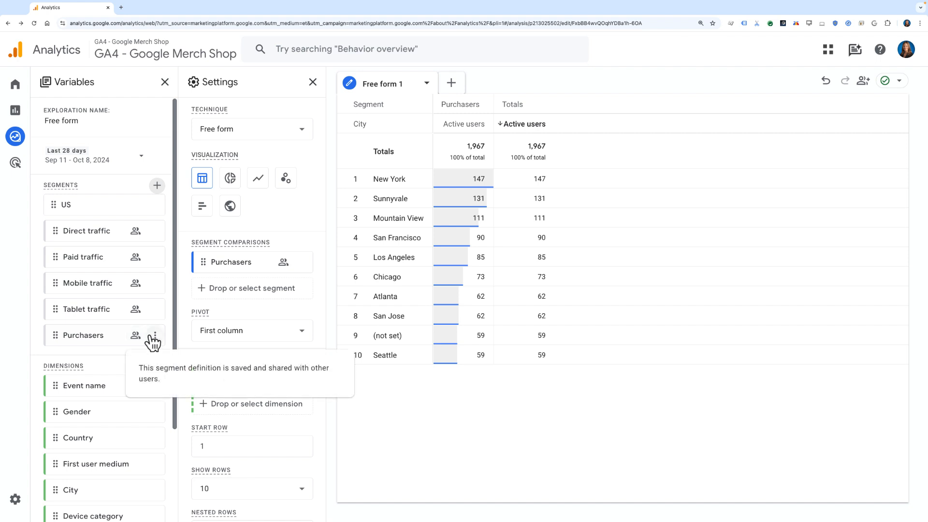
Show and then dismiss the Purchasers segment options in the exploration.
{"action": "left_click", "coordinate": [154, 336]}
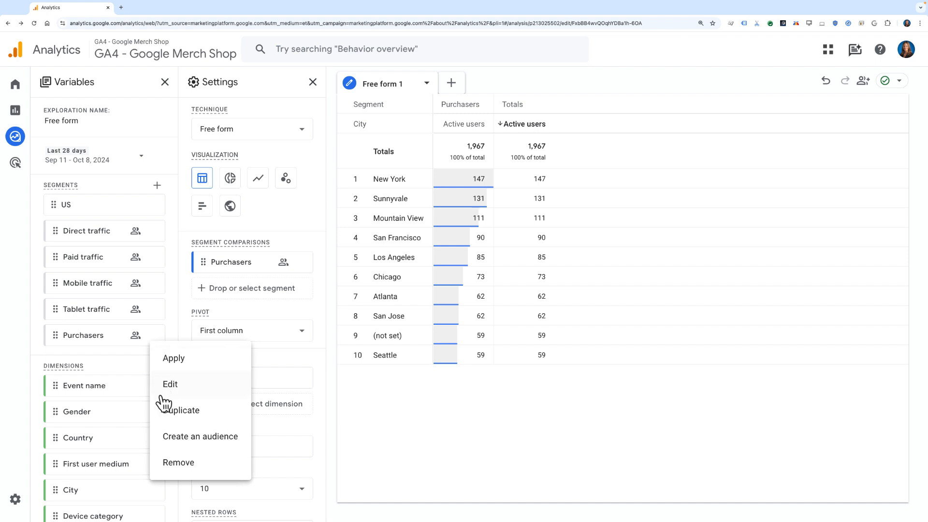
{"action": "mouse_move", "coordinate": [164, 438]}
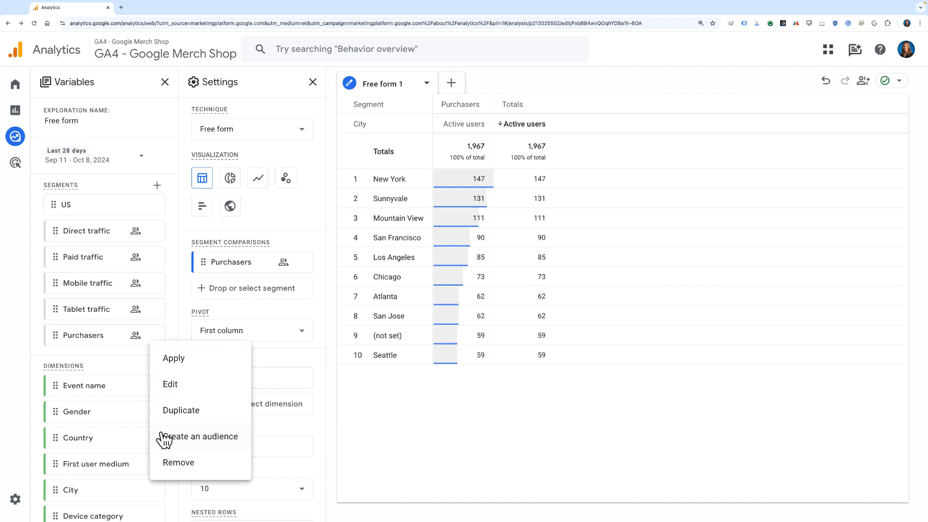
{"action": "mouse_move", "coordinate": [168, 410]}
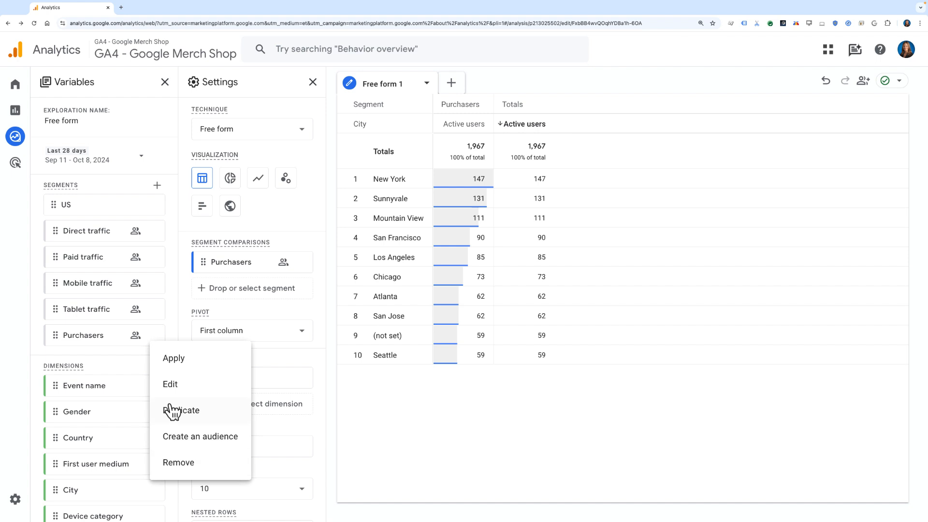
{"action": "left_click", "coordinate": [174, 342]}
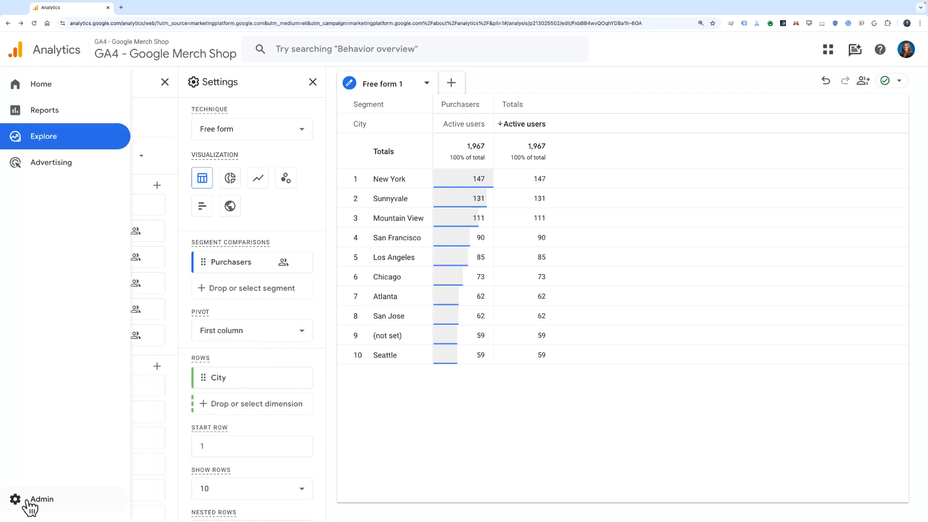
Go to Admin's saved Segments library listing Purchasers and begin a new saved segment.
{"action": "left_click", "coordinate": [41, 499]}
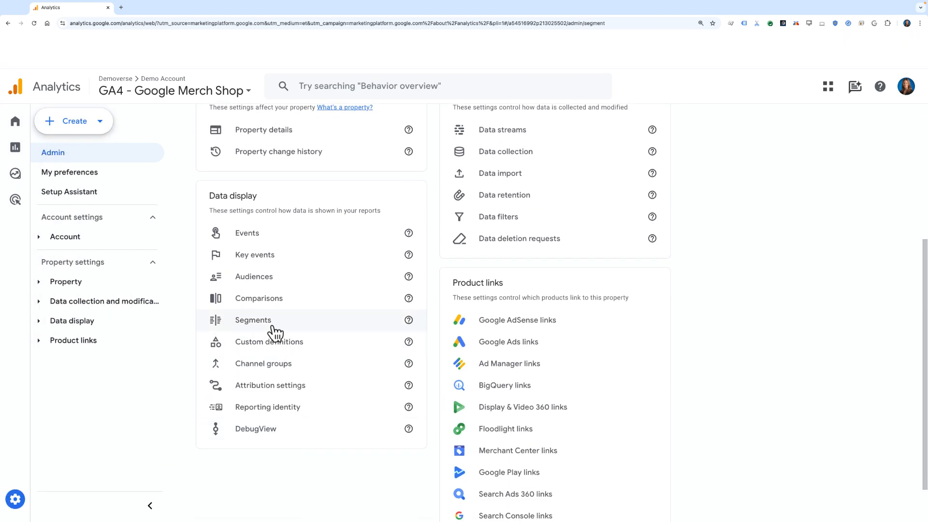
{"action": "left_click", "coordinate": [252, 320]}
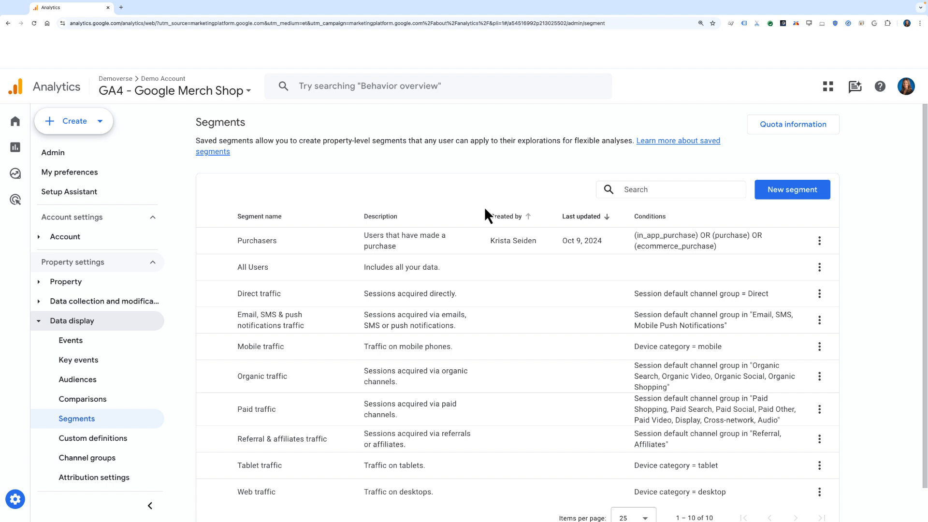
{"action": "scroll", "scroll_direction": "down", "scroll_amount": 3}
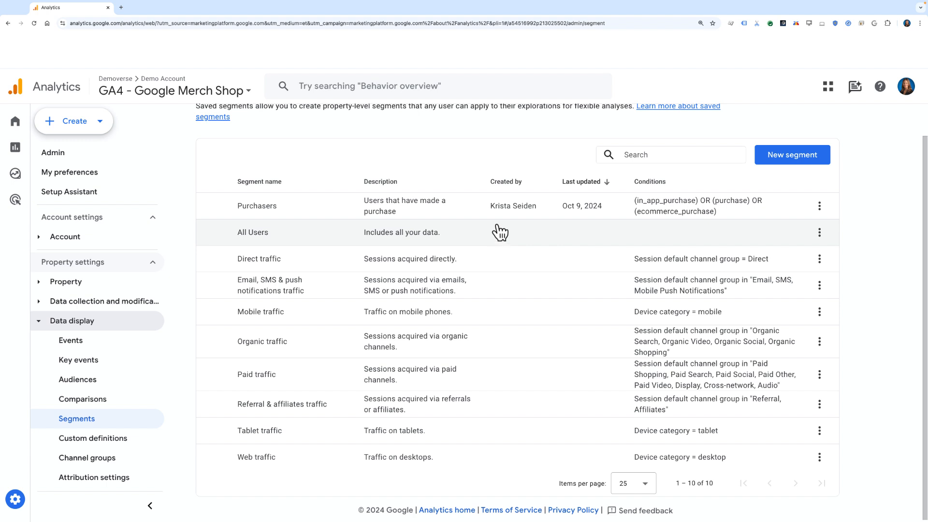
{"action": "mouse_move", "coordinate": [502, 206]}
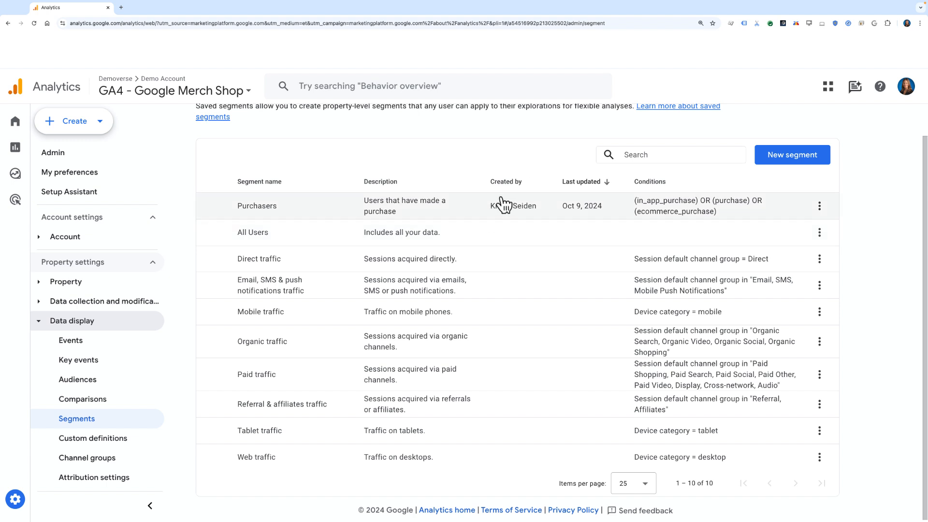
{"action": "mouse_move", "coordinate": [480, 212]}
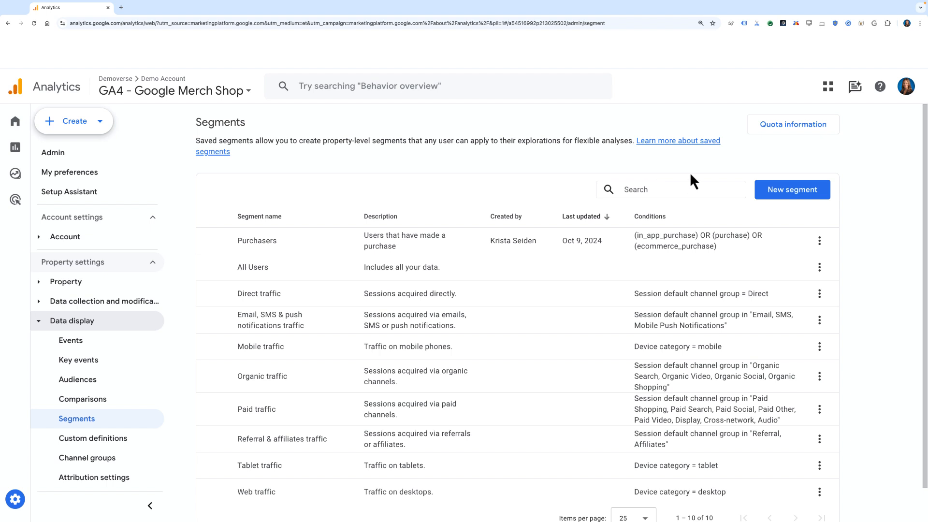
{"action": "left_click", "coordinate": [793, 123]}
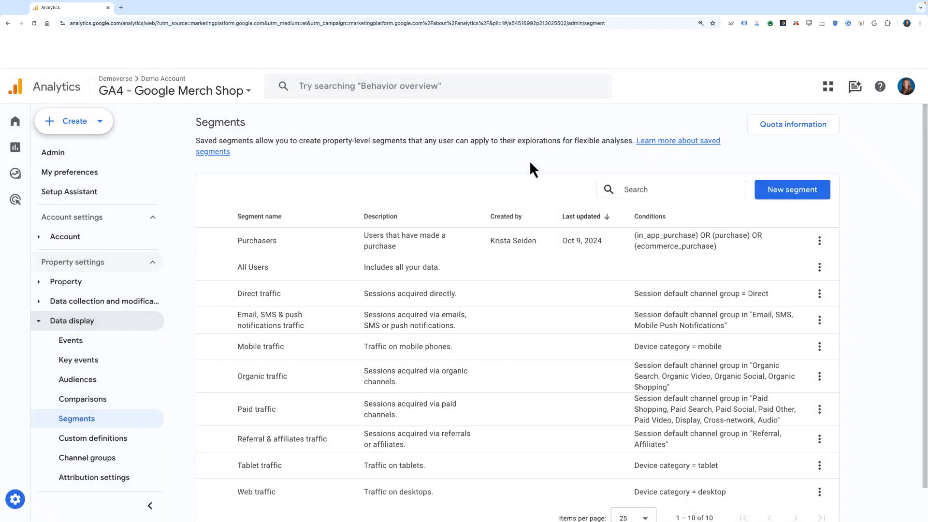
{"action": "mouse_move", "coordinate": [766, 196]}
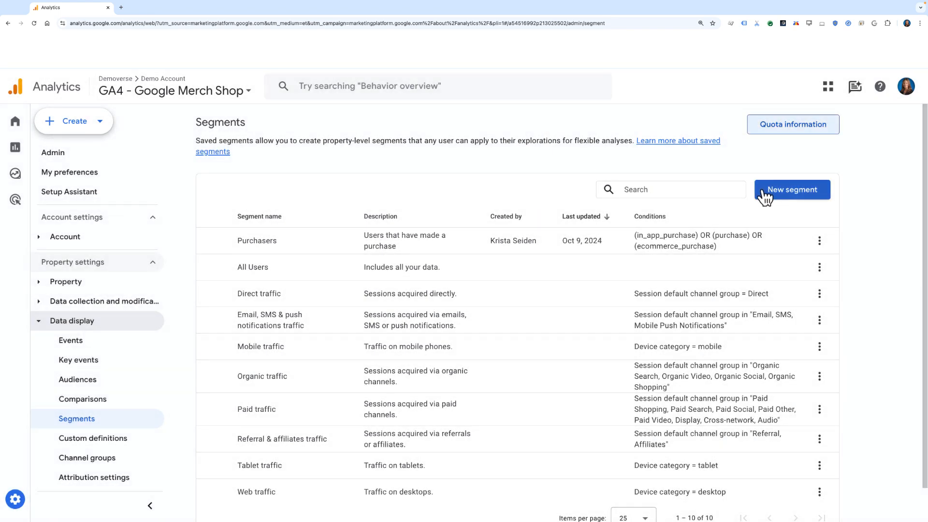
{"action": "left_click", "coordinate": [793, 190]}
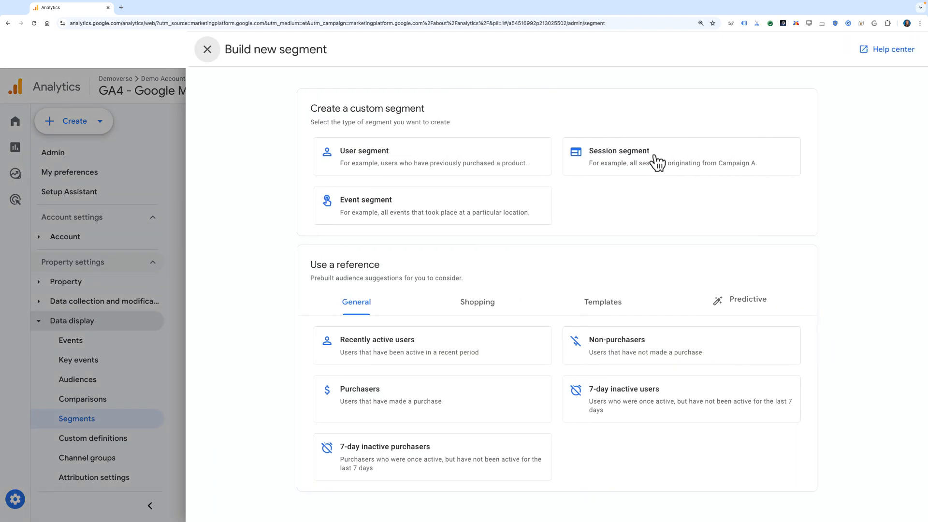
Make a session segment including sessions where Region contains California.
{"action": "left_click", "coordinate": [661, 159]}
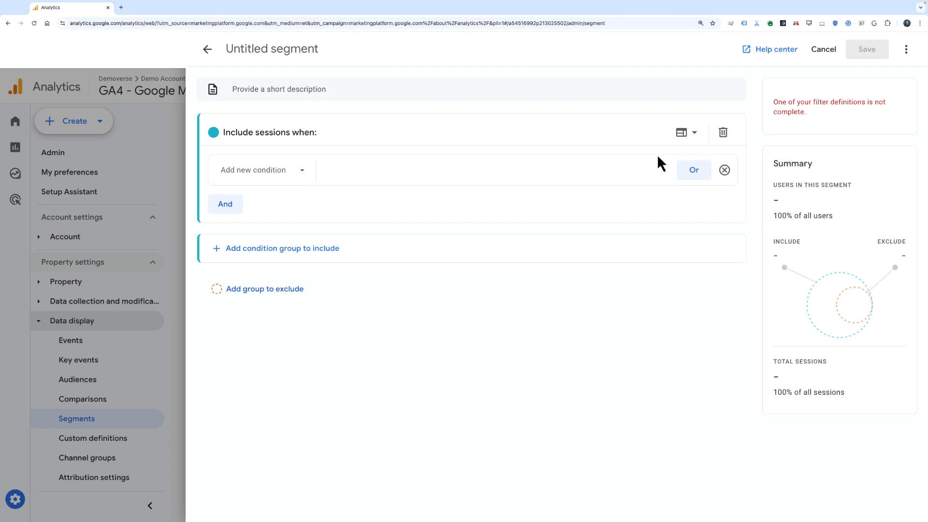
{"action": "mouse_move", "coordinate": [279, 175]}
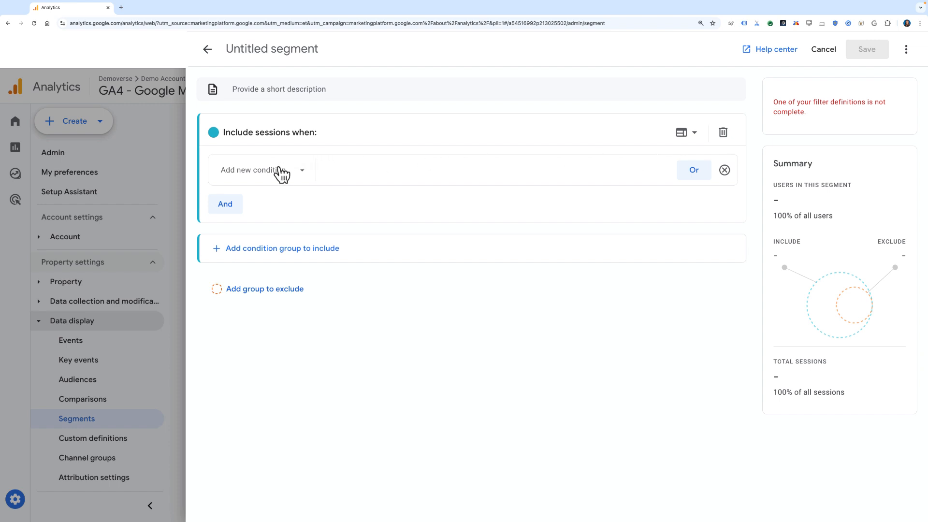
{"action": "left_click", "coordinate": [255, 169]}
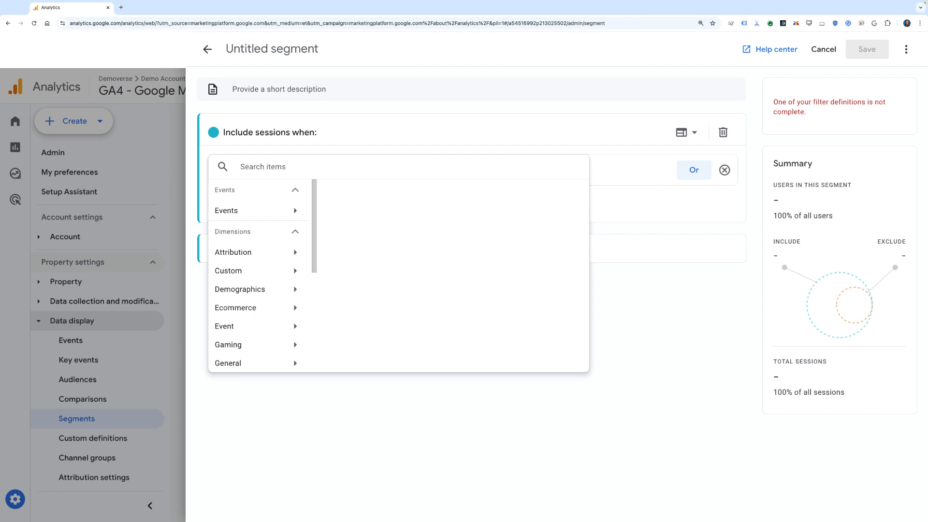
{"action": "type", "text": "region"}
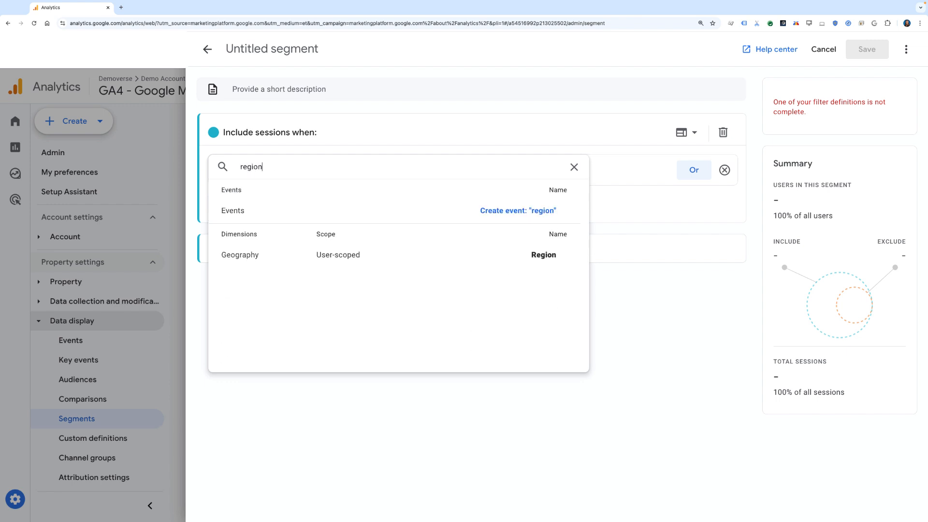
{"action": "left_click", "coordinate": [543, 255]}
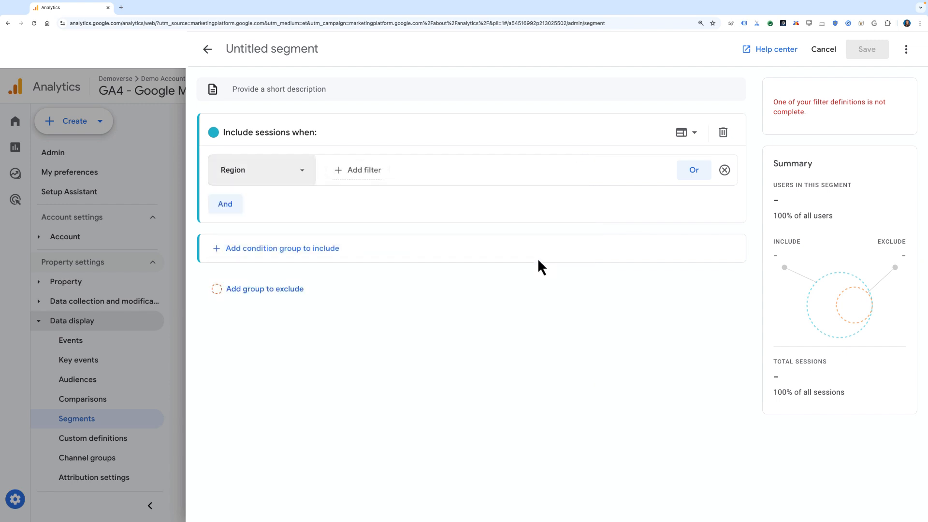
{"action": "left_click", "coordinate": [363, 170]}
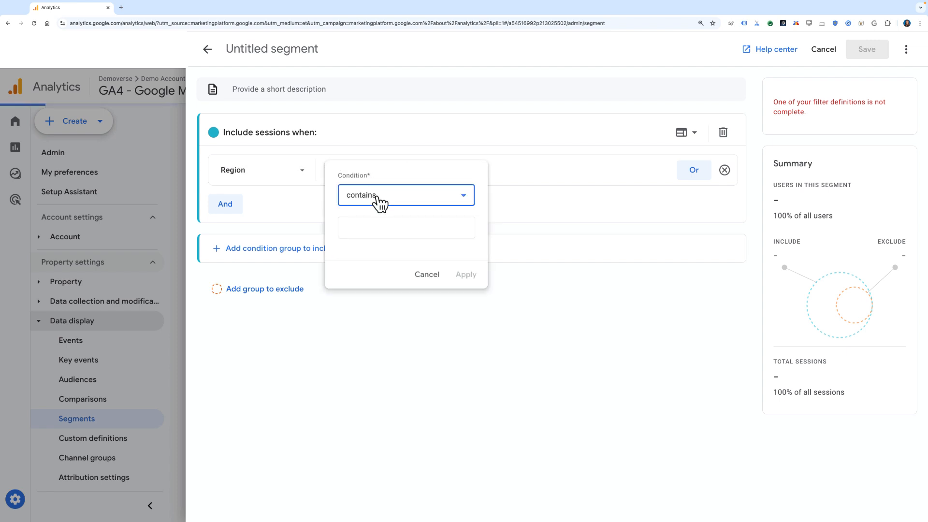
{"action": "type", "text": "California"}
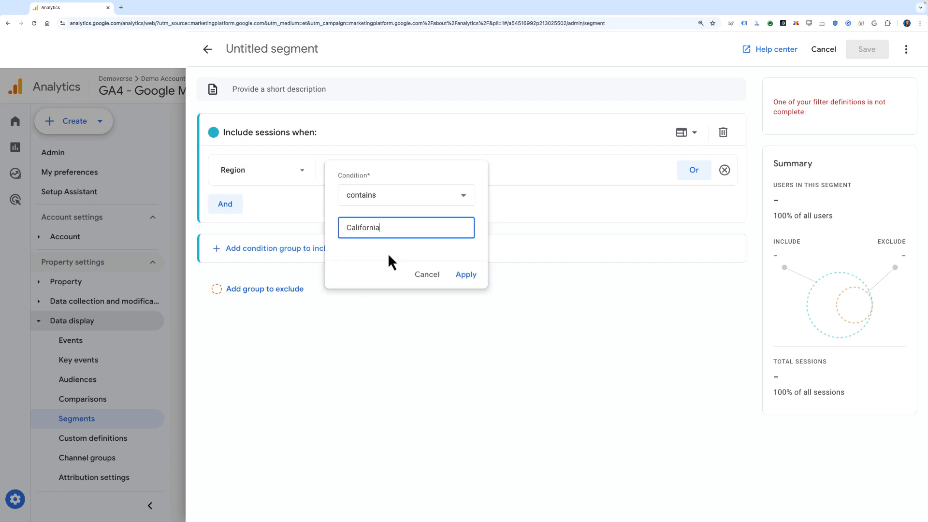
{"action": "left_click", "coordinate": [465, 274]}
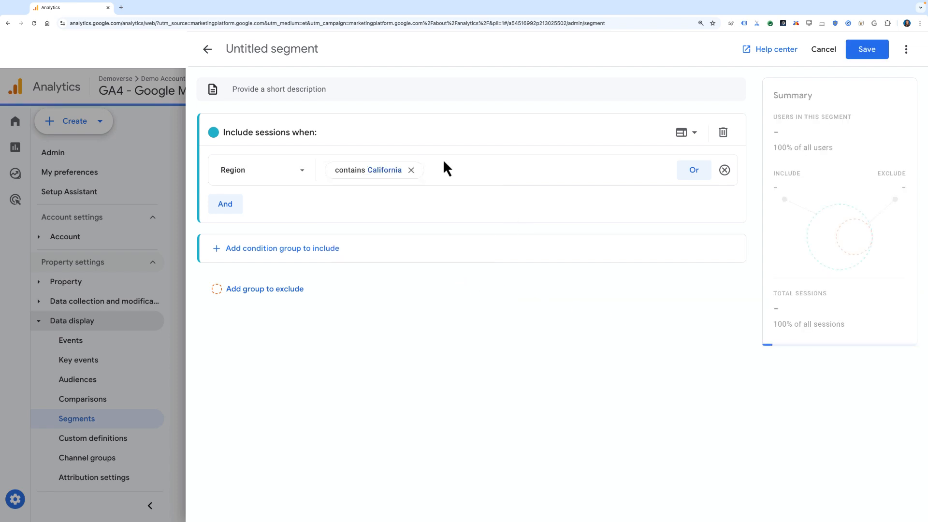
Name the segment California and save it to the property.
{"action": "type", "text": "California"}
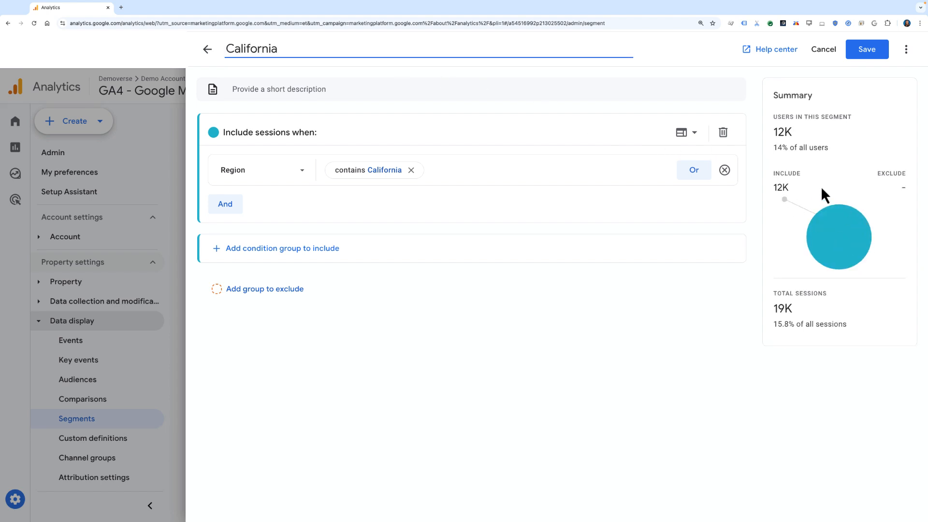
{"action": "left_click", "coordinate": [866, 49]}
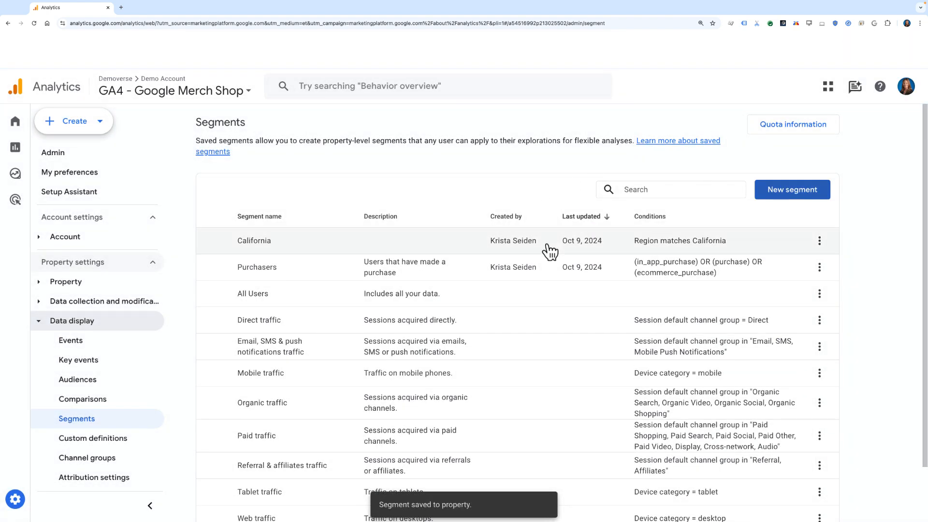
{"action": "mouse_move", "coordinate": [791, 273]}
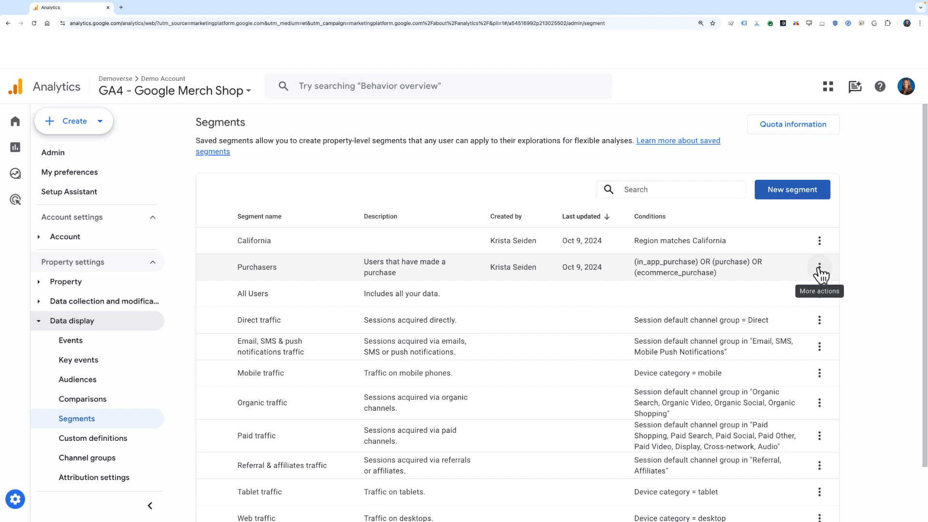
Request deletion of the Purchasers saved segment from its row actions.
{"action": "left_click", "coordinate": [819, 267]}
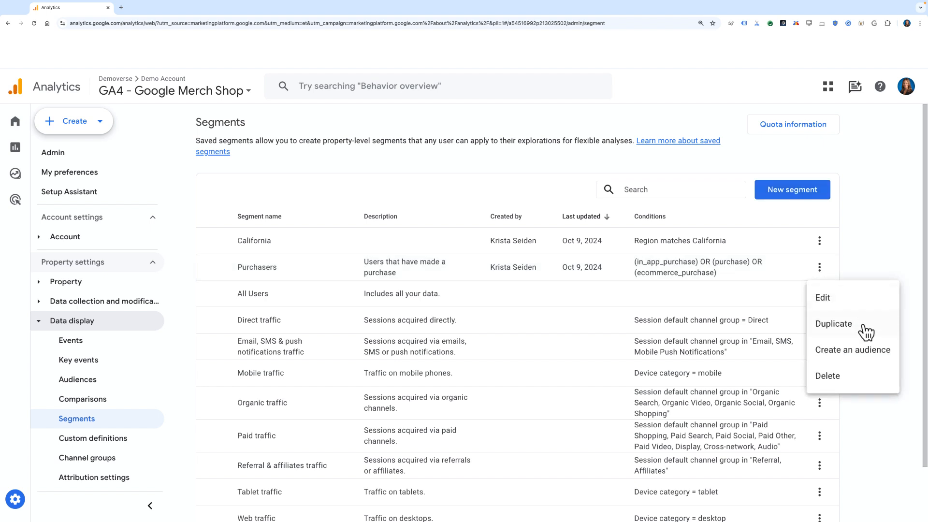
{"action": "mouse_move", "coordinate": [867, 384]}
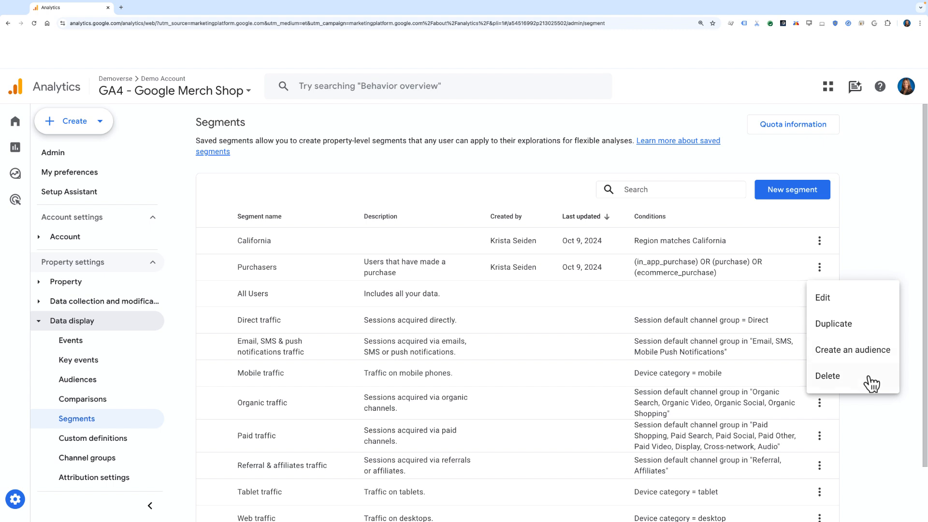
{"action": "left_click", "coordinate": [827, 375]}
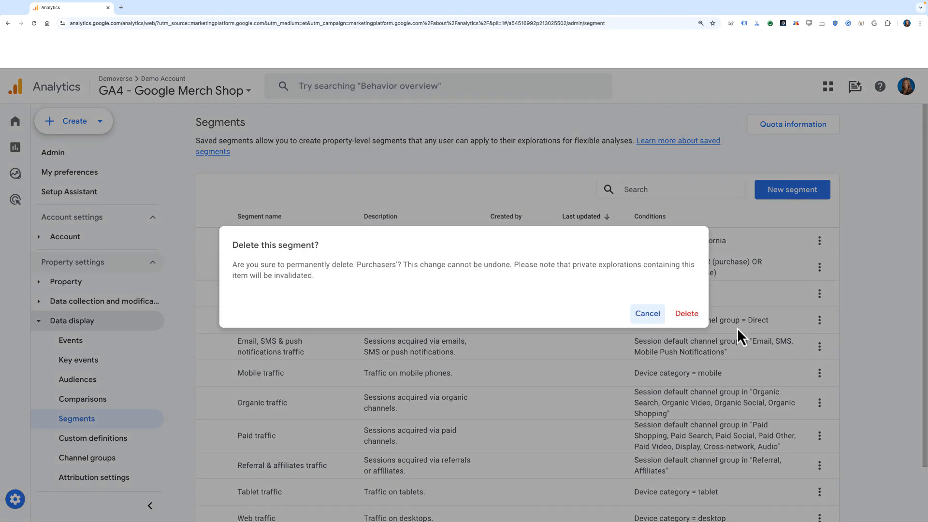
{"action": "mouse_move", "coordinate": [679, 315]}
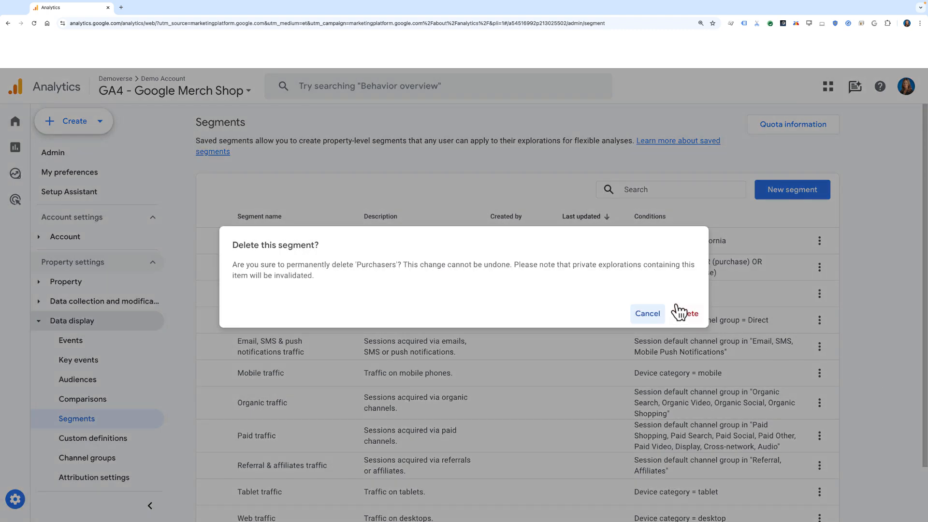